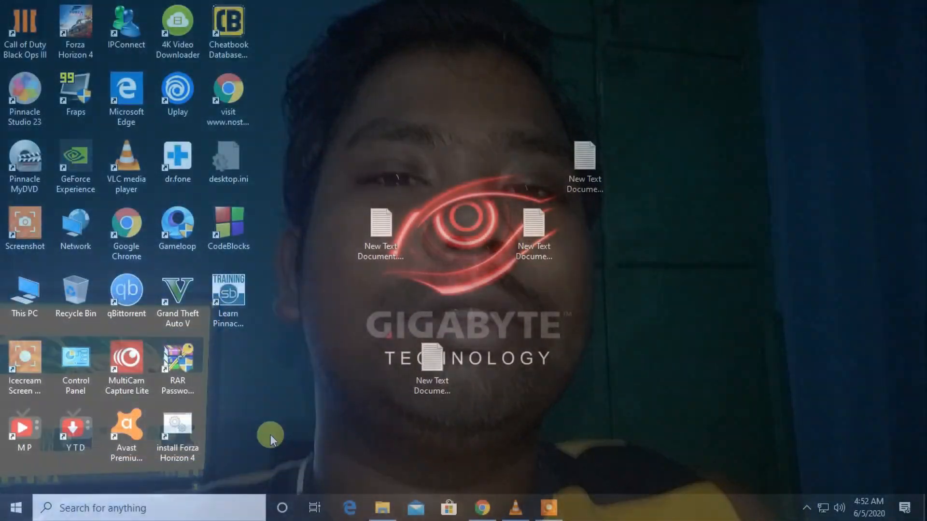
Step: Navigate Settings > Gaming > Xbox Networking to view the connection status
{"action": "left_click", "coordinate": [17, 507]}
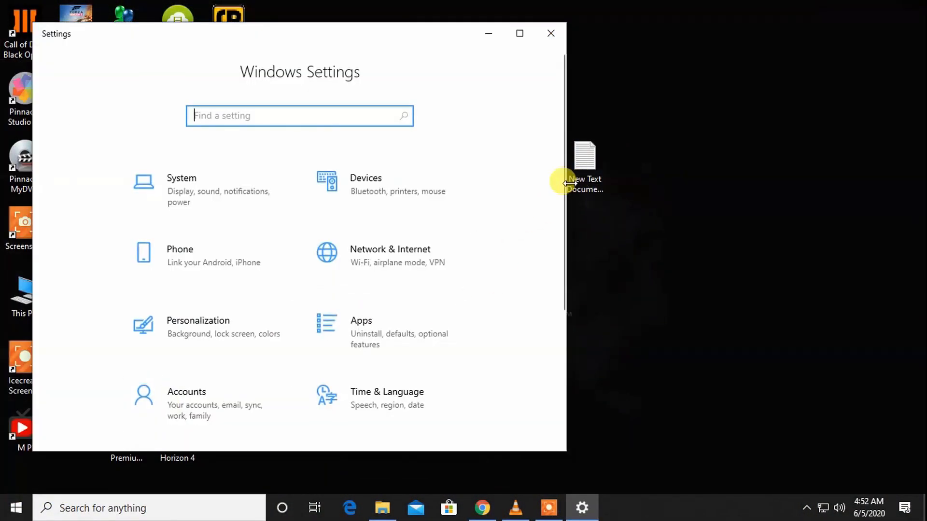
{"action": "scroll", "scroll_direction": "down", "scroll_amount": 3}
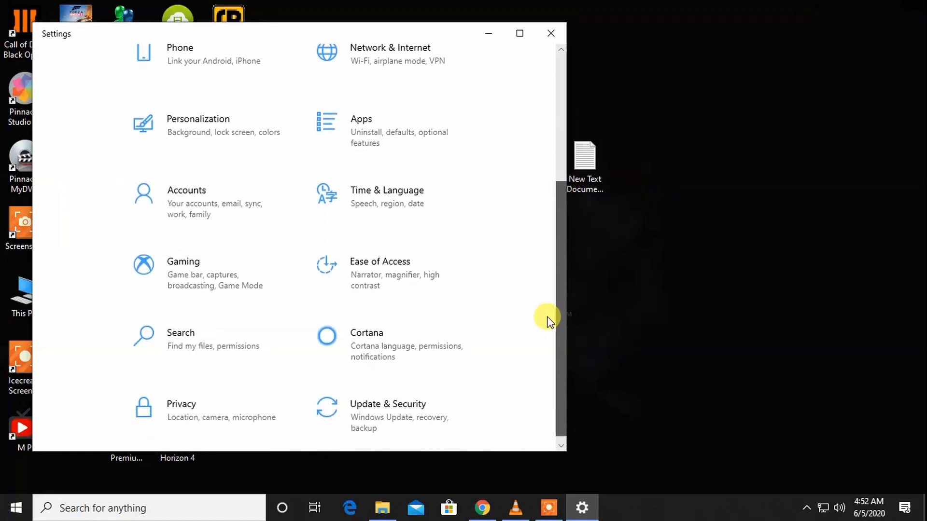
{"action": "left_click", "coordinate": [183, 273]}
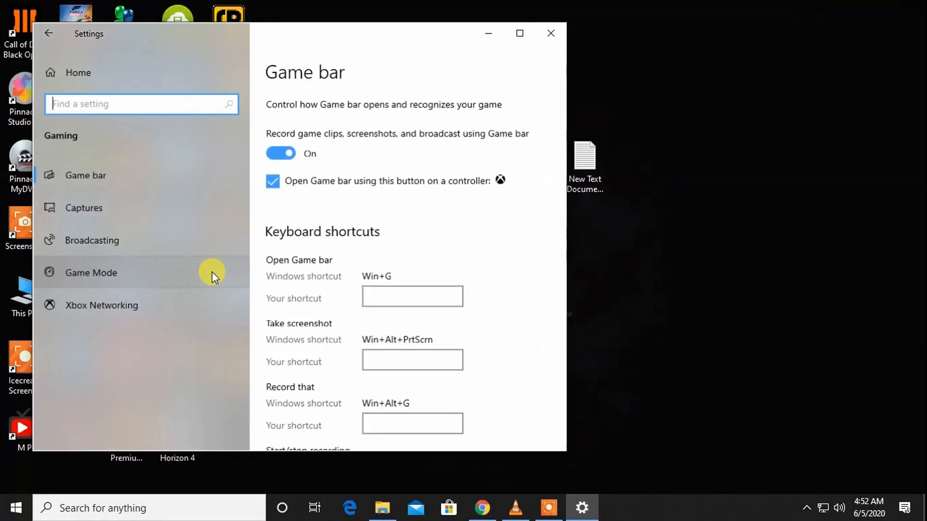
{"action": "left_click", "coordinate": [101, 306]}
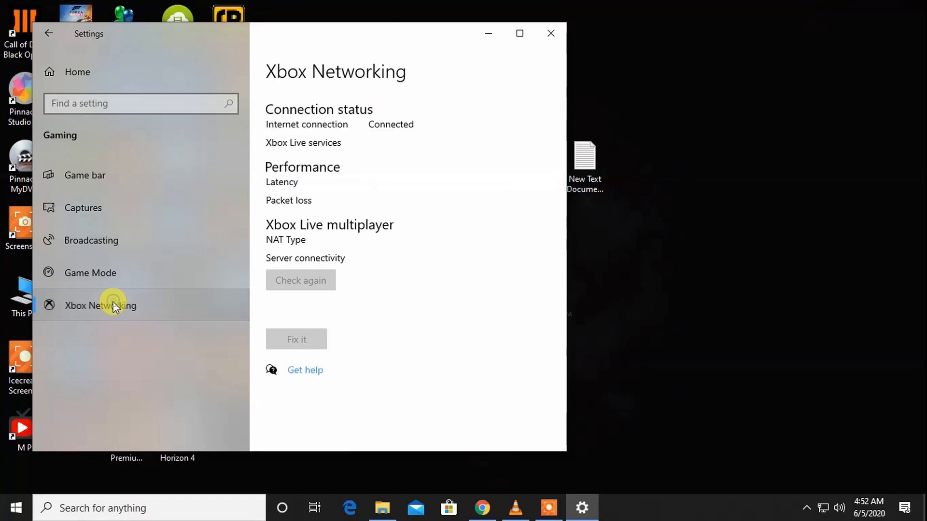
Step: Run the Fix it repair for the blocked Xbox Live connectivity, then close Settings
{"action": "left_click", "coordinate": [101, 305]}
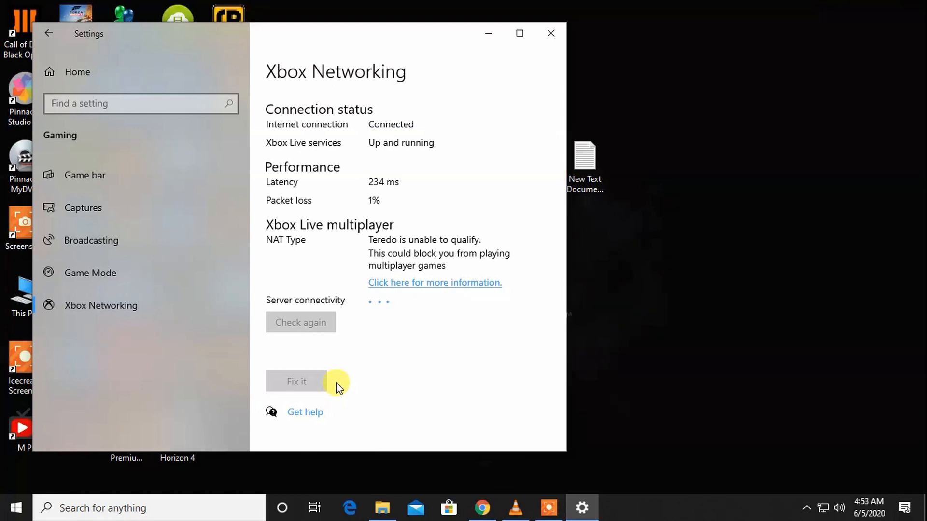
{"action": "mouse_move", "coordinate": [399, 251]}
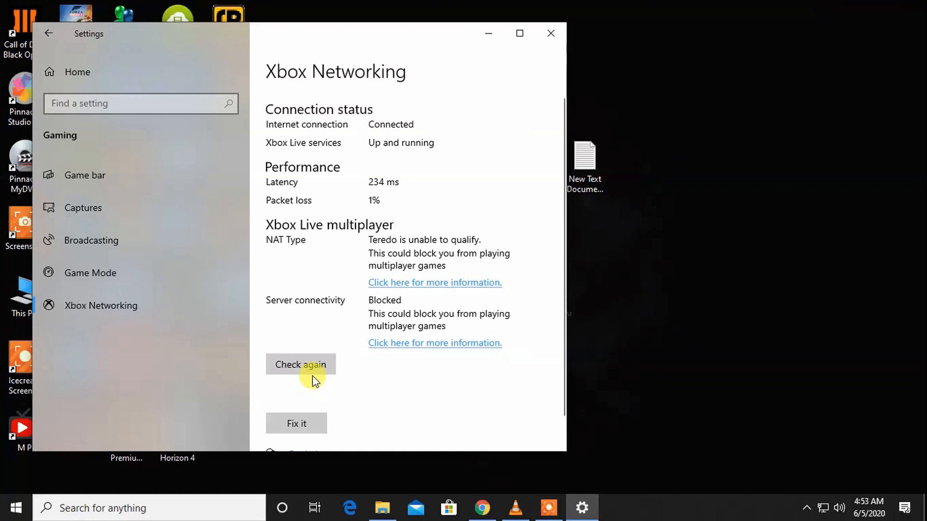
{"action": "mouse_move", "coordinate": [301, 432]}
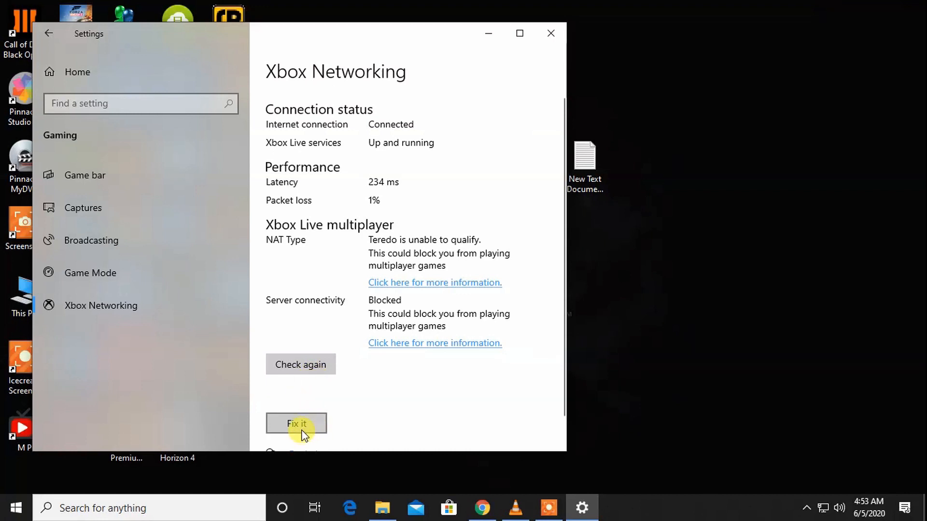
{"action": "mouse_move", "coordinate": [297, 421]}
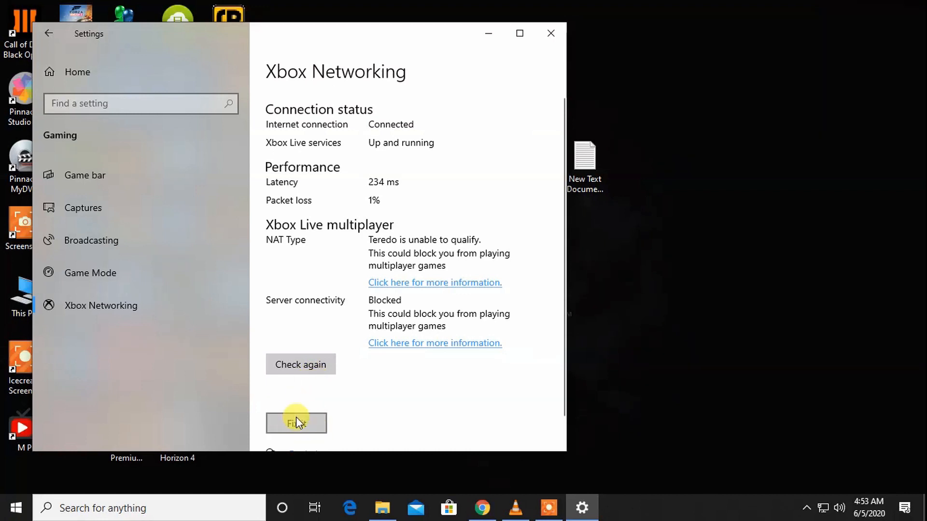
{"action": "left_click", "coordinate": [296, 423]}
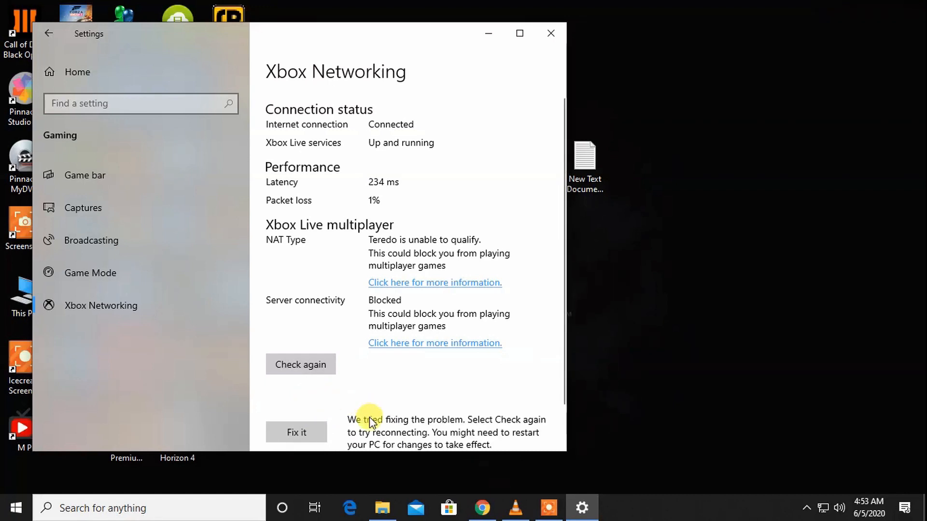
{"action": "mouse_move", "coordinate": [513, 97]}
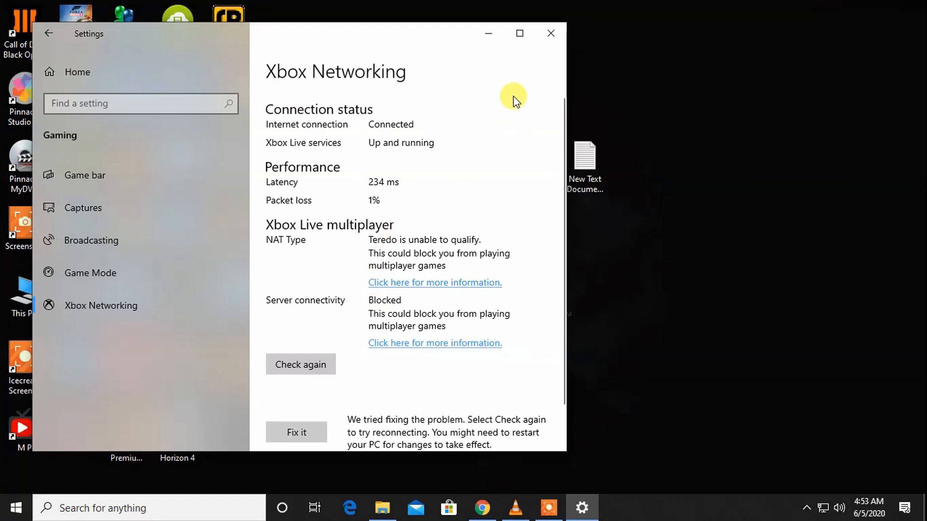
{"action": "mouse_move", "coordinate": [549, 33]}
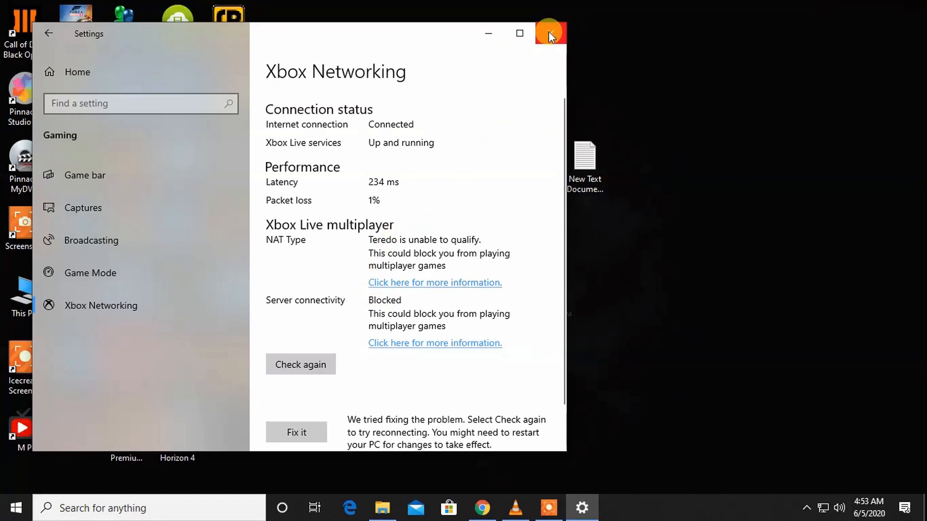
{"action": "left_click", "coordinate": [551, 33]}
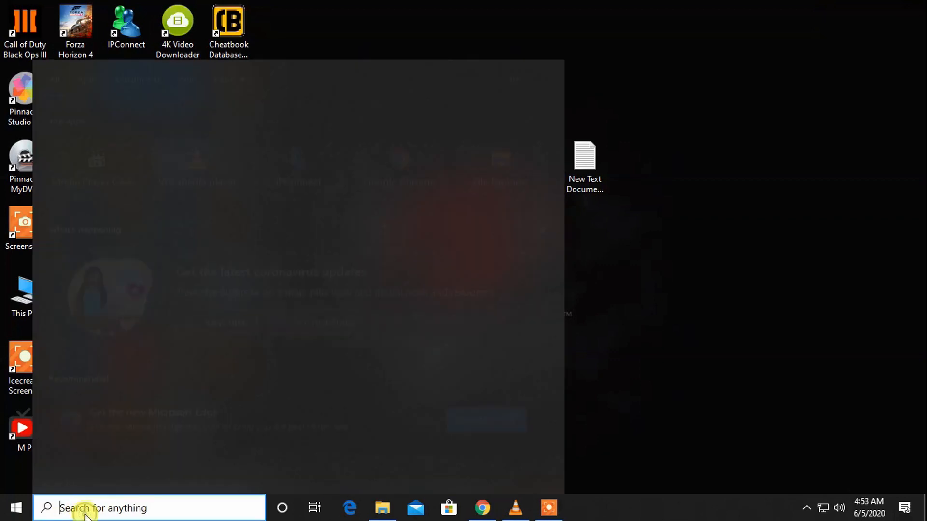
Step: Launch Command Prompt as administrator from a 'cmd' taskbar search
{"action": "type", "text": "cmd"}
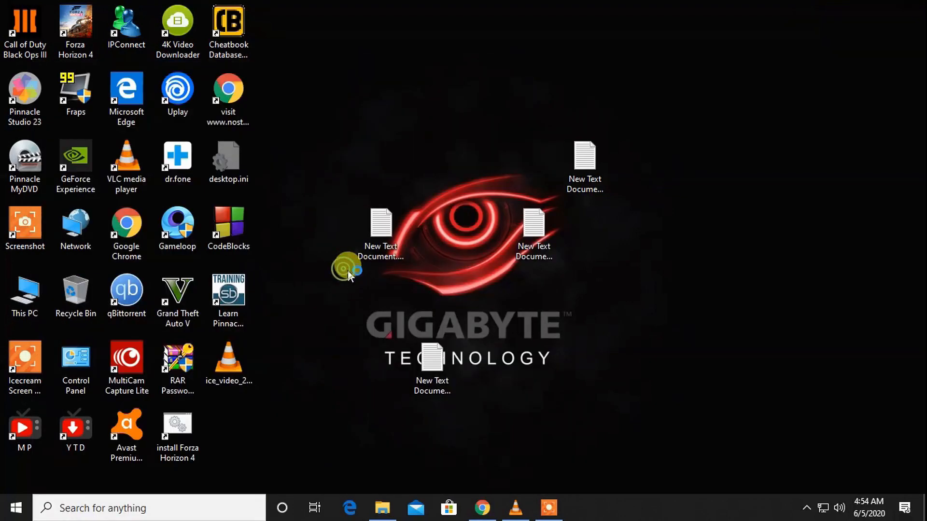
{"action": "left_click", "coordinate": [583, 508]}
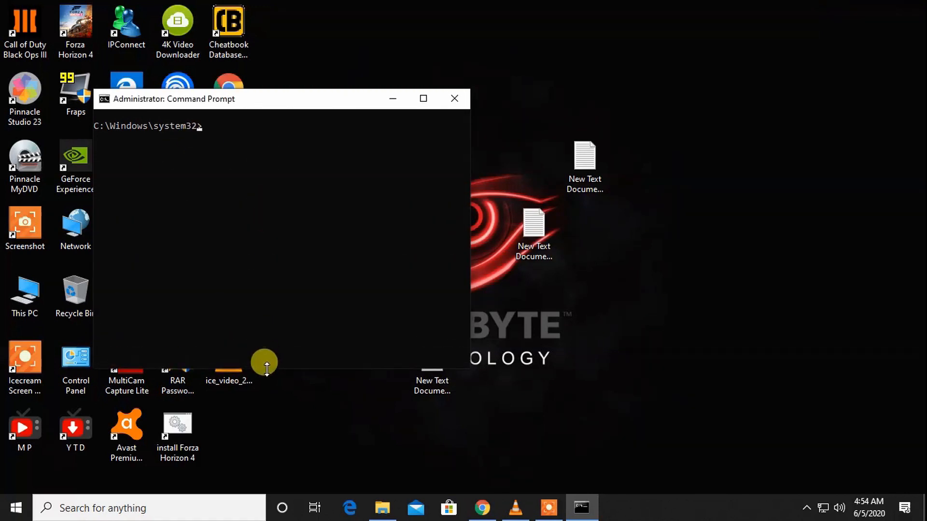
{"action": "mouse_move", "coordinate": [249, 219]}
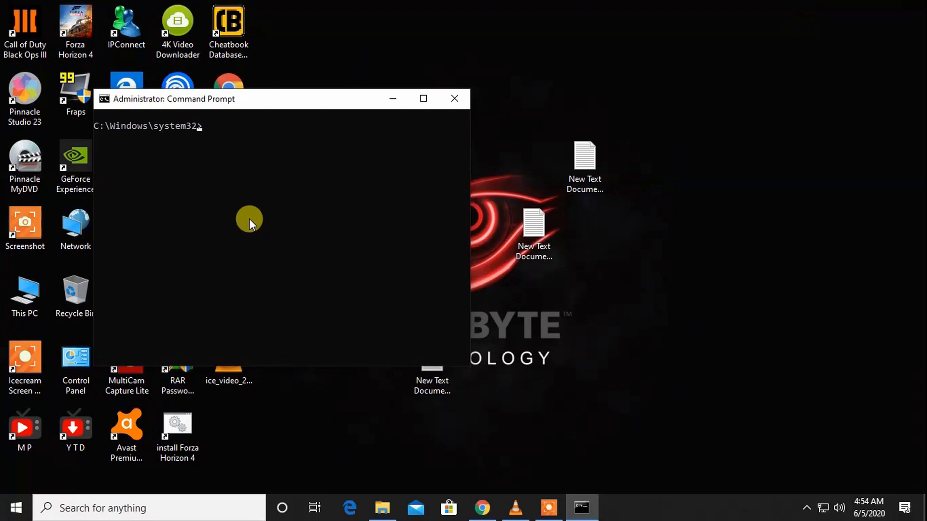
Step: Run ipconfig /flushdns to clear the DNS resolver cache
{"action": "type", "text": "ipconfig"}
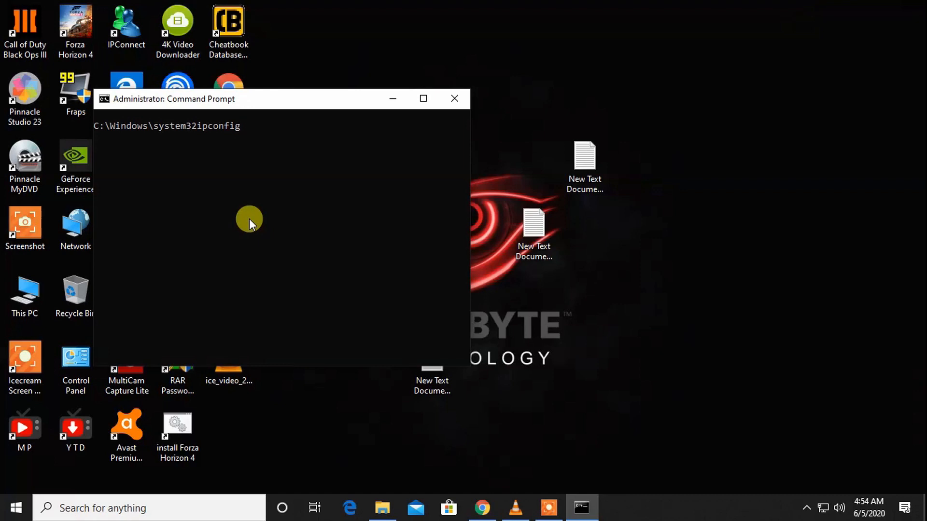
{"action": "type", "text": "/"}
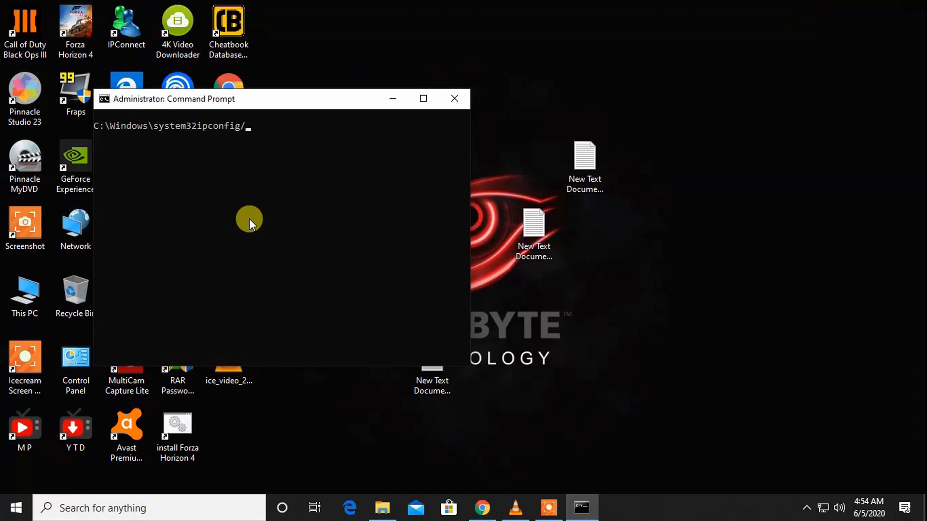
{"action": "type", "text": "flus"}
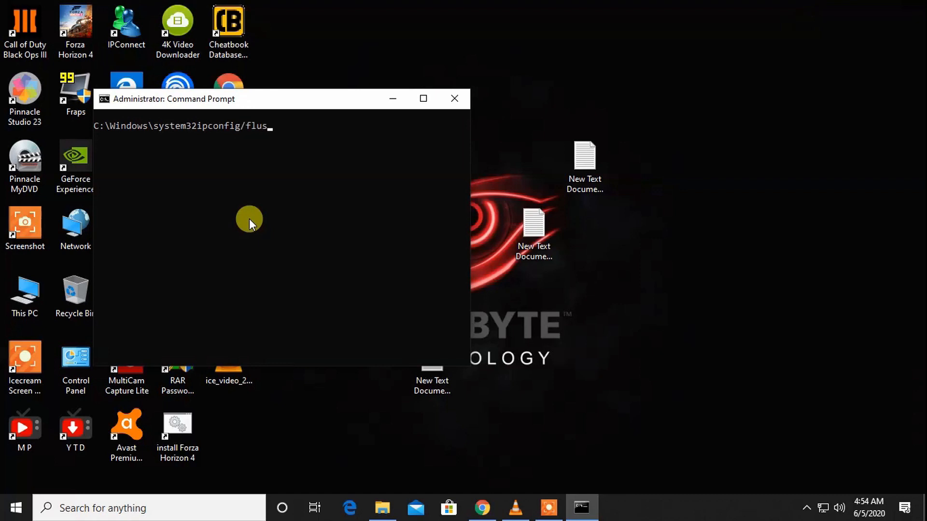
{"action": "type", "text": "hdns"}
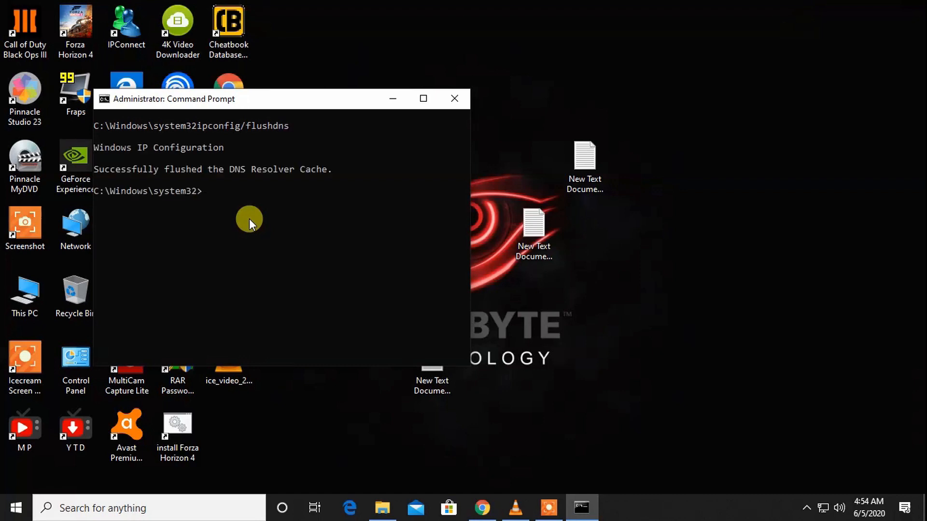
{"action": "mouse_move", "coordinate": [254, 224]}
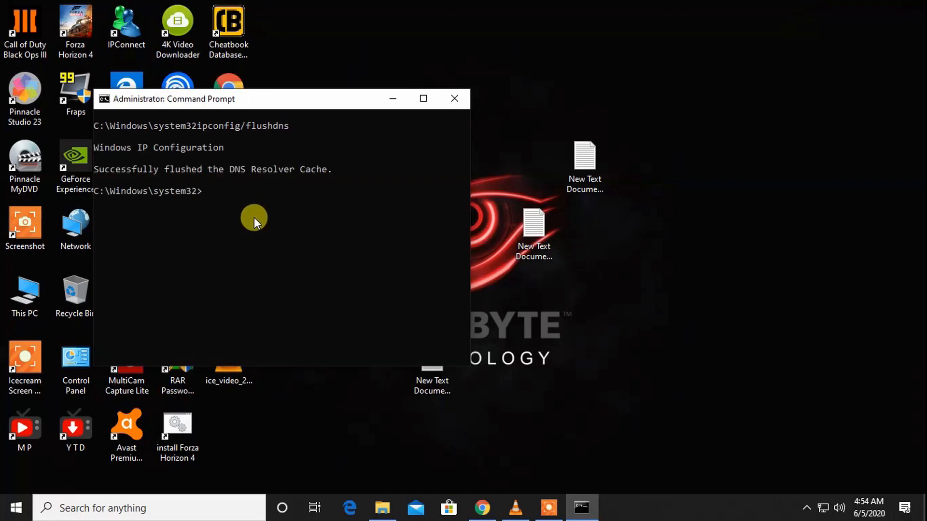
{"action": "mouse_move", "coordinate": [360, 201]}
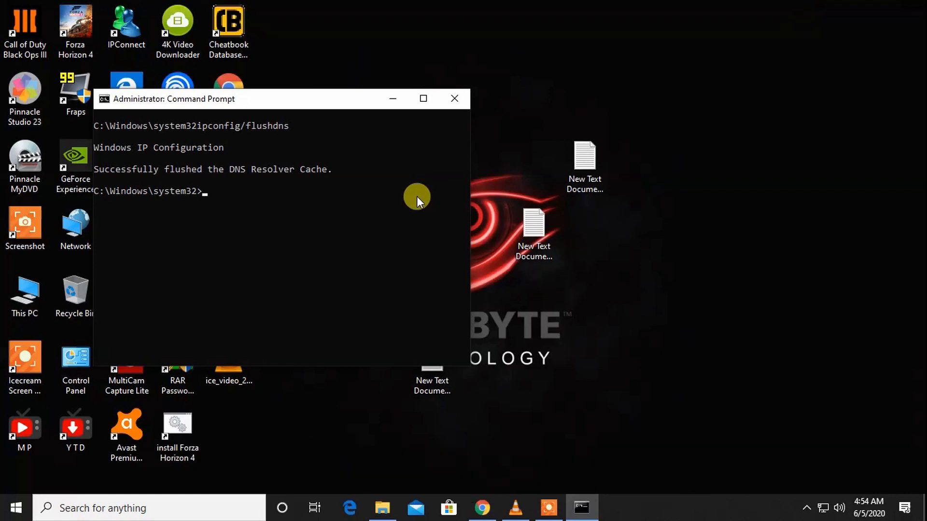
{"action": "type", "text": "ipconfig/flushdns"}
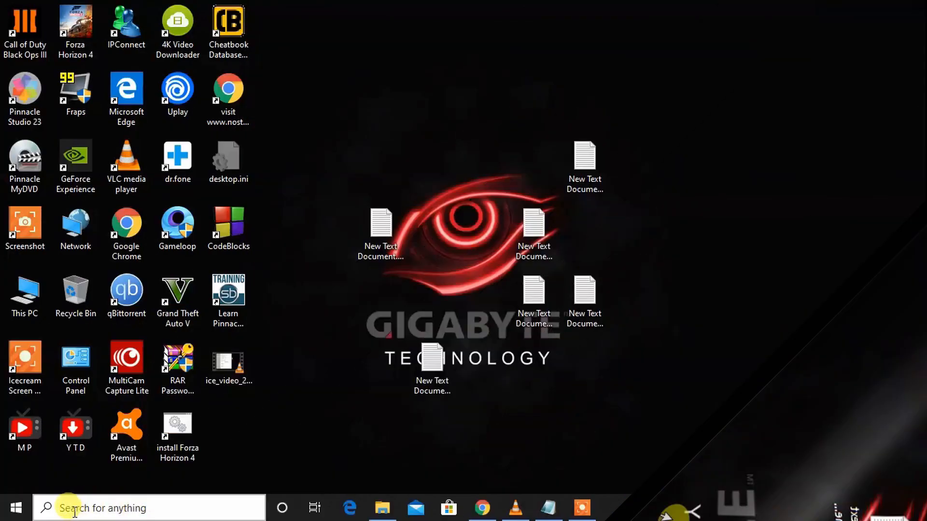
Step: Launch a fresh administrator Command Prompt from a 'cm' taskbar search
{"action": "type", "text": "cmd"}
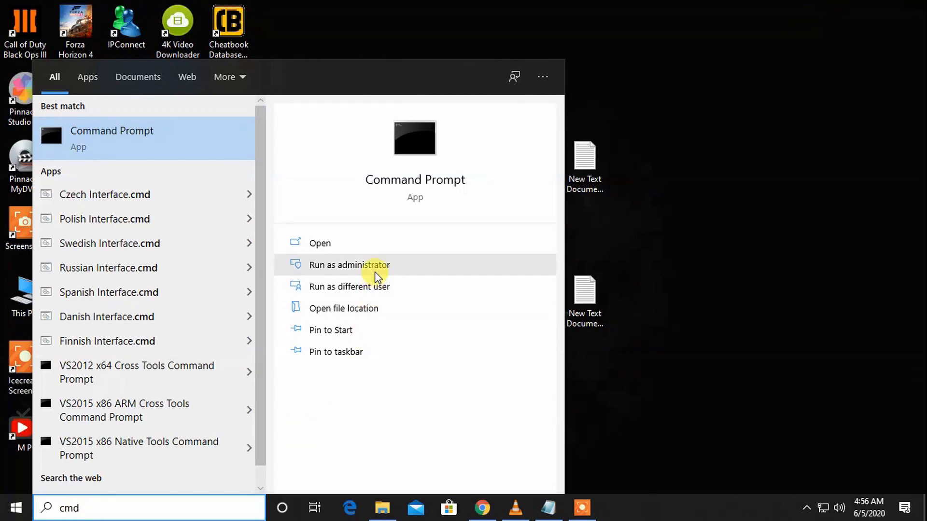
{"action": "left_click", "coordinate": [348, 264]}
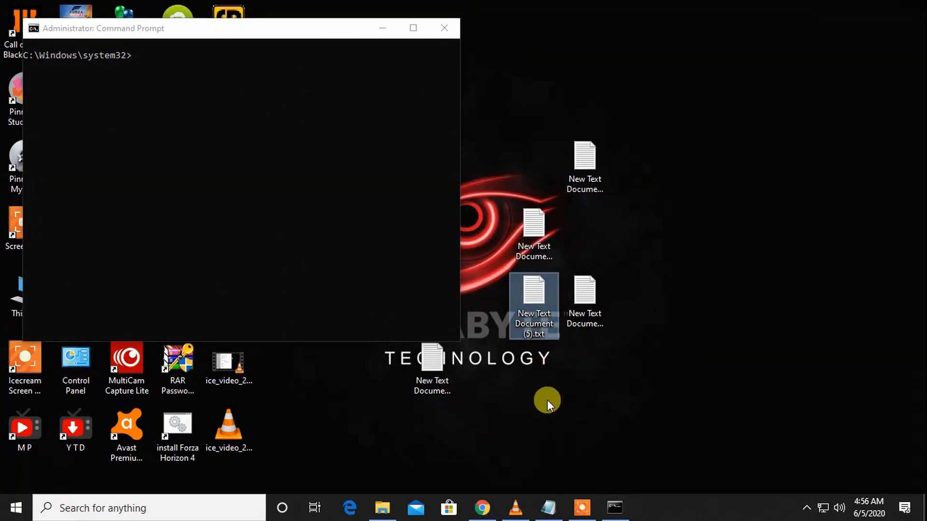
Step: Run 'netsh advfirewall show currentprofile' copied from the Notepad file
{"action": "double_click", "coordinate": [533, 304]}
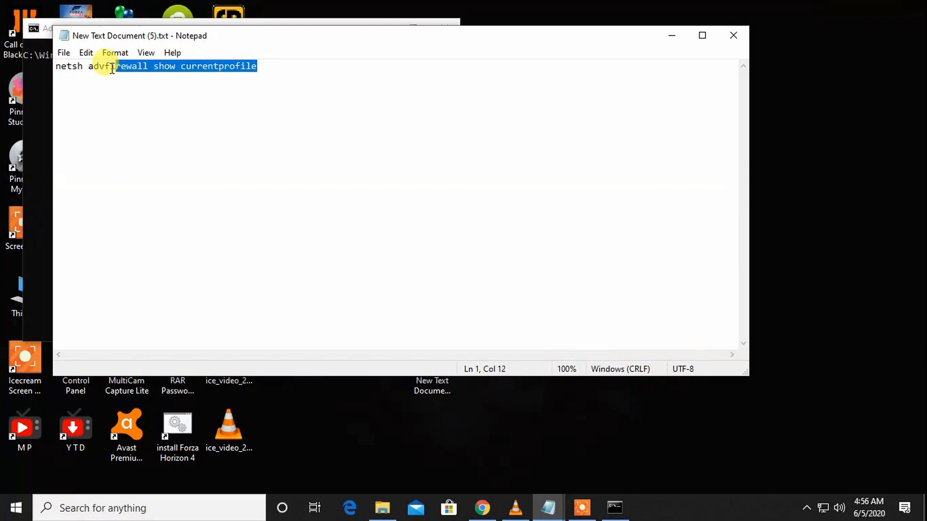
{"action": "right_click", "coordinate": [112, 66]}
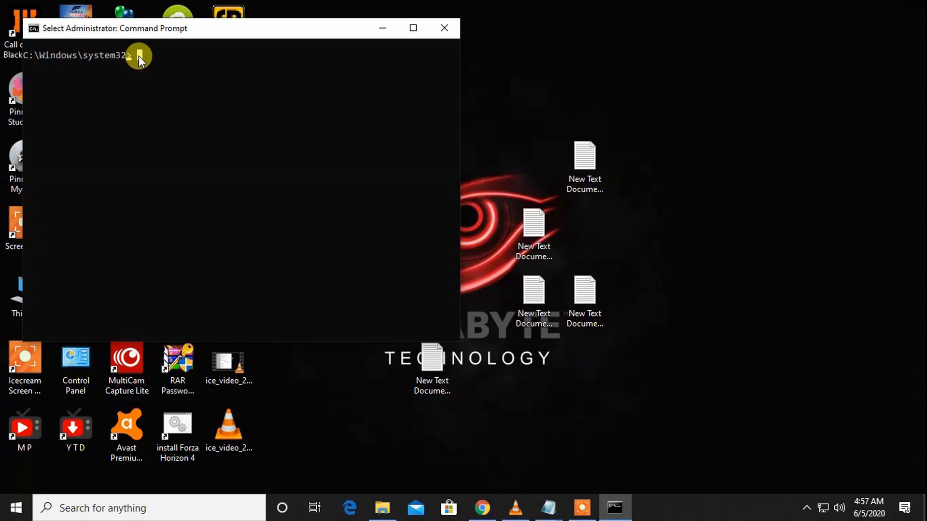
{"action": "type", "text": "netsh advfirewall show currentprofile"}
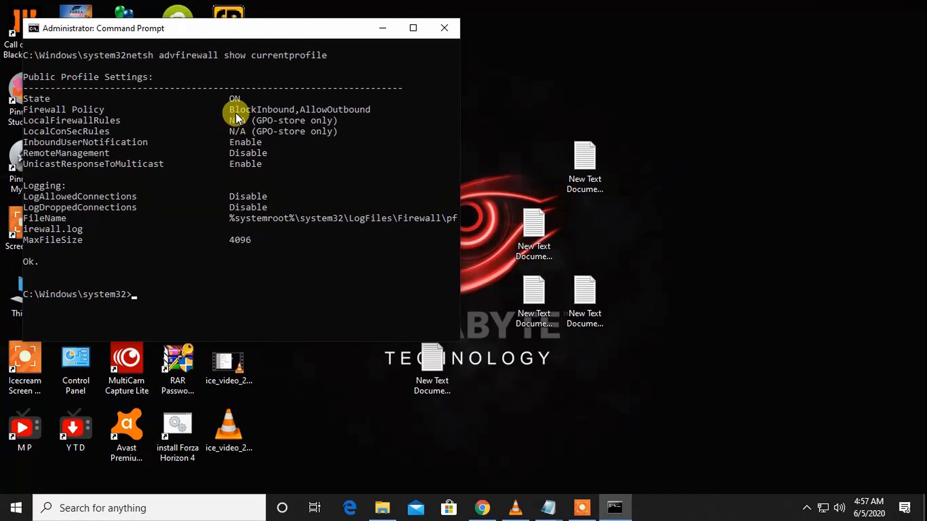
{"action": "mouse_move", "coordinate": [349, 116]}
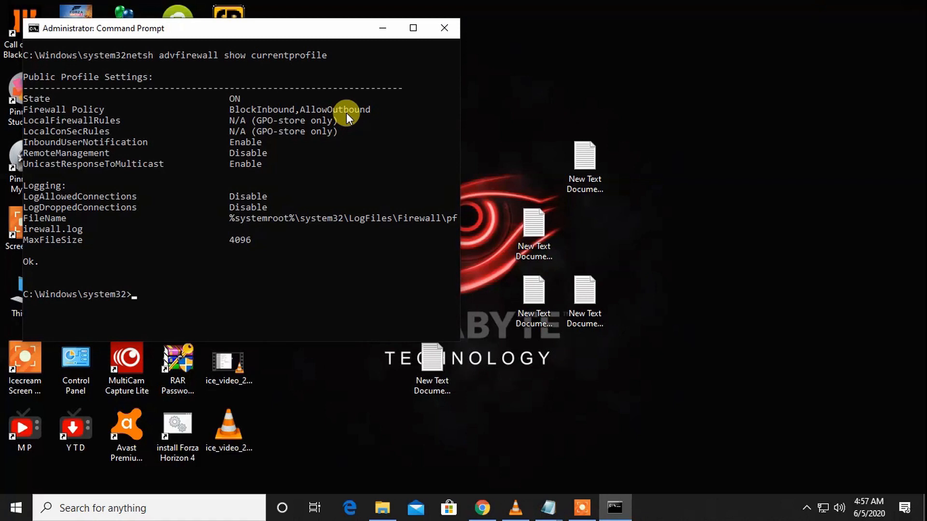
{"action": "mouse_move", "coordinate": [298, 206]}
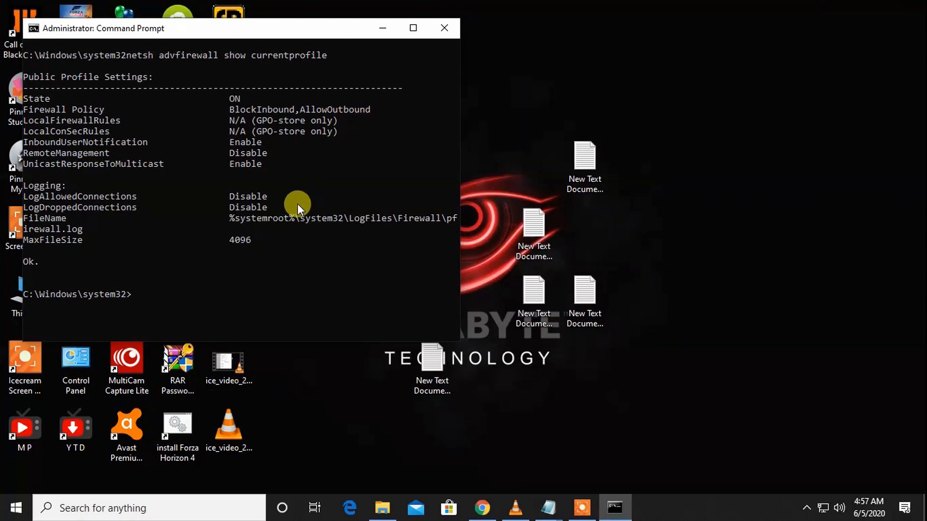
{"action": "mouse_move", "coordinate": [562, 391]}
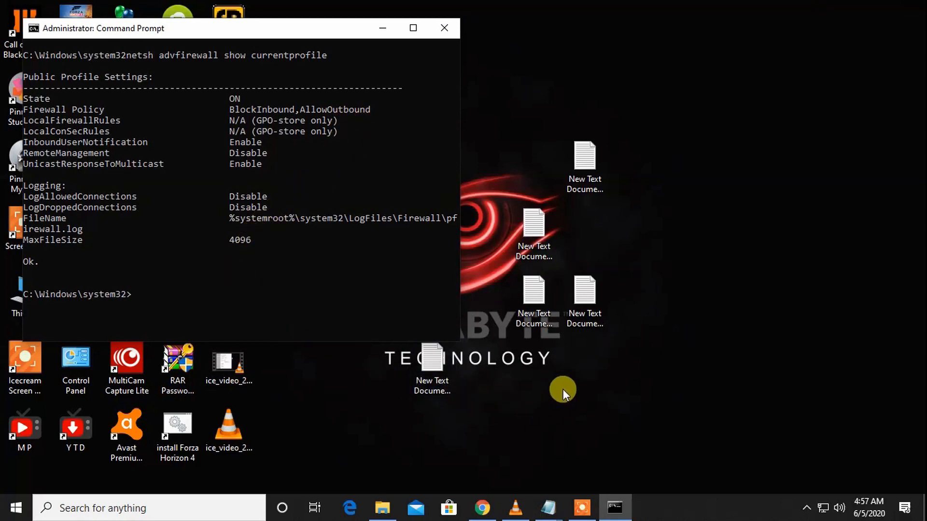
{"action": "mouse_move", "coordinate": [571, 360]}
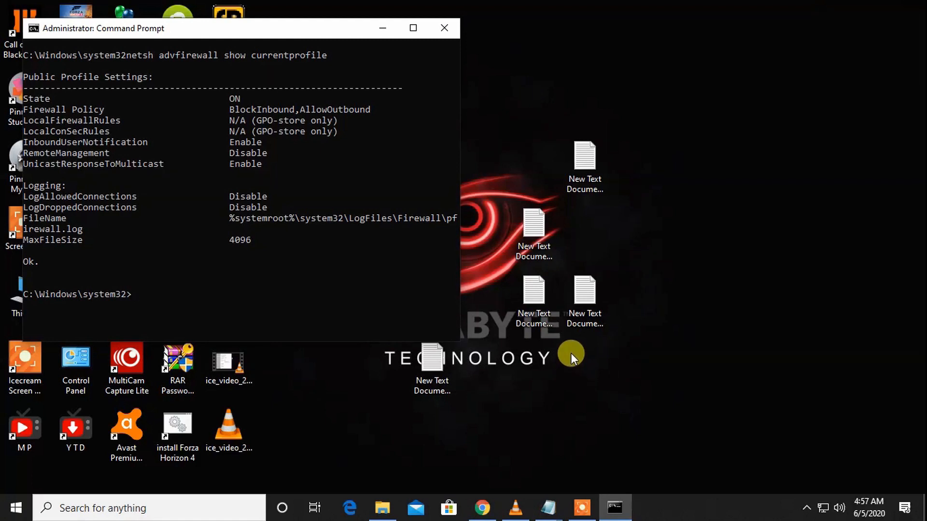
{"action": "mouse_move", "coordinate": [581, 345]}
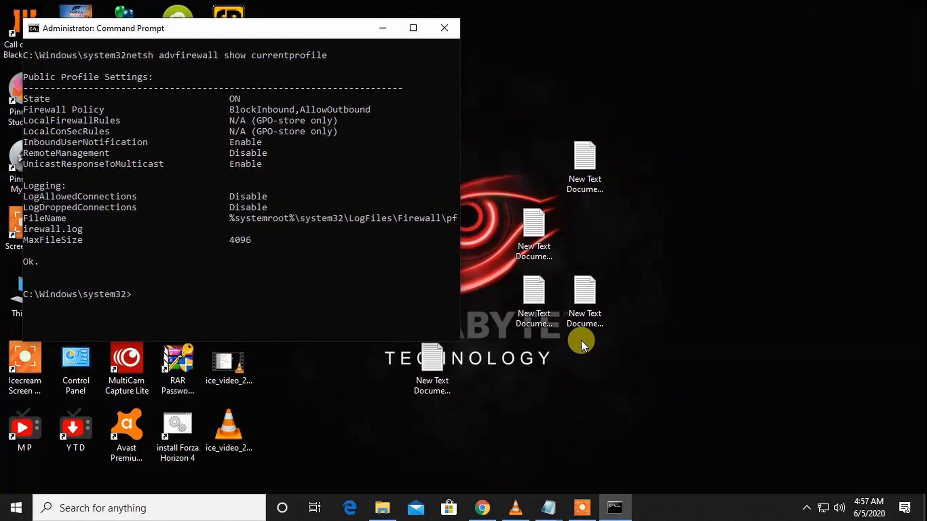
Step: Open the Notepad file holding the blockinbound,allowoutbound firewall policy command
{"action": "left_click", "coordinate": [584, 298]}
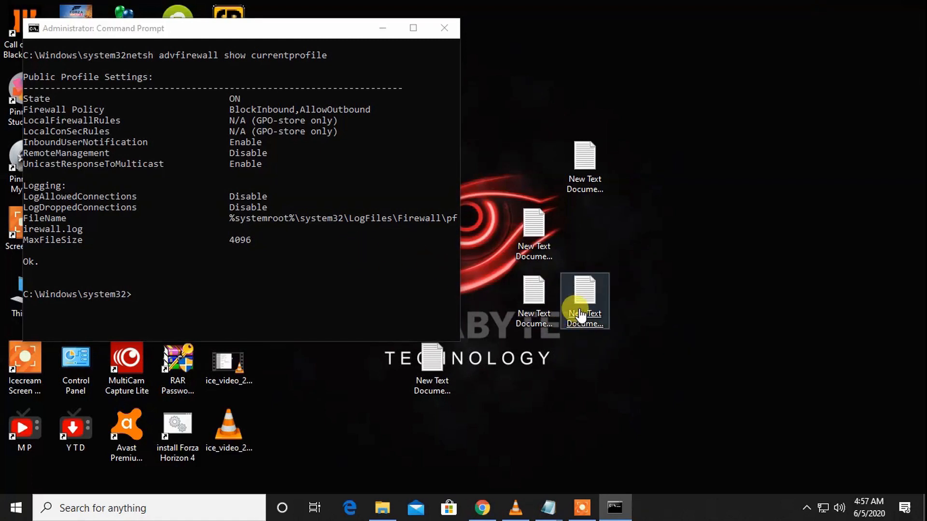
{"action": "double_click", "coordinate": [584, 301]}
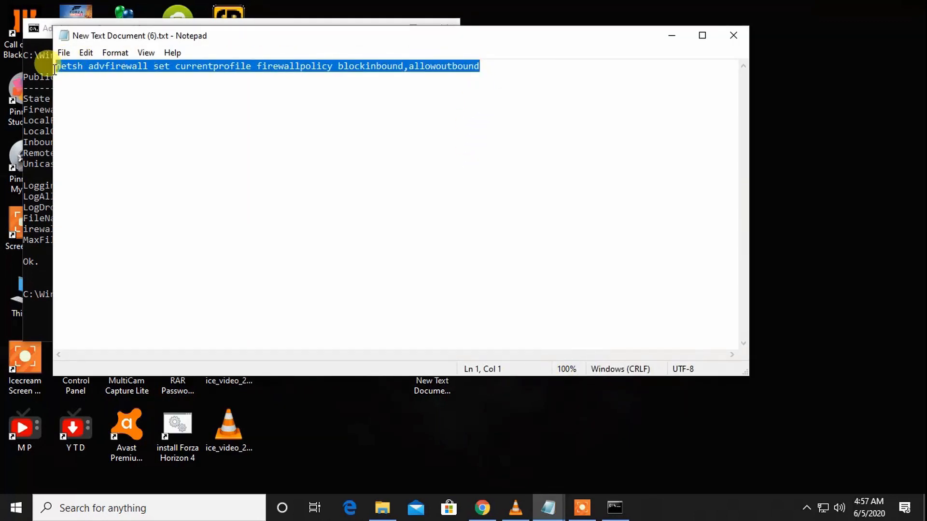
{"action": "mouse_move", "coordinate": [558, 67]}
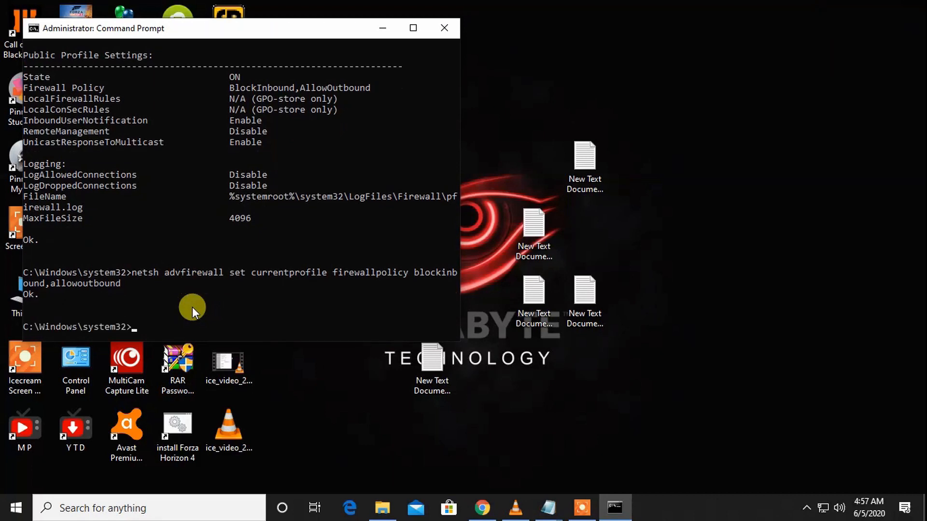
{"action": "mouse_move", "coordinate": [331, 189]}
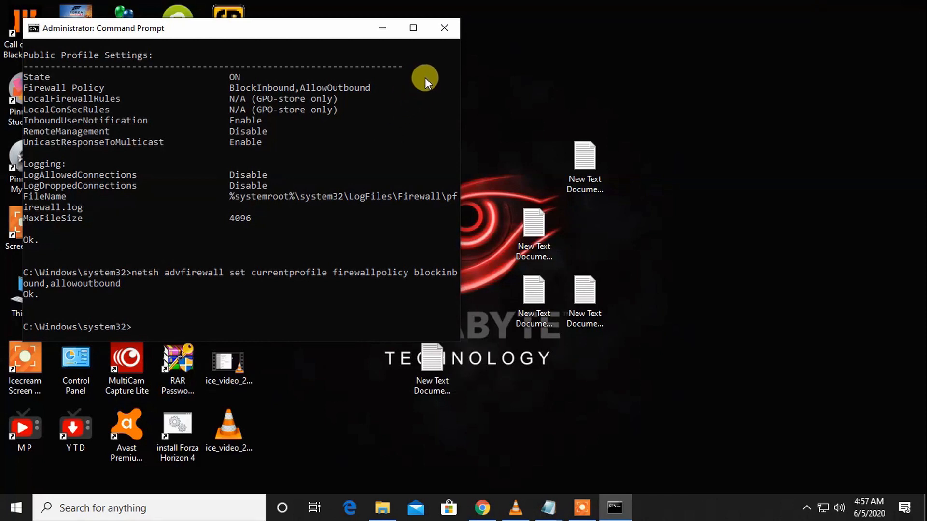
{"action": "mouse_move", "coordinate": [425, 78]}
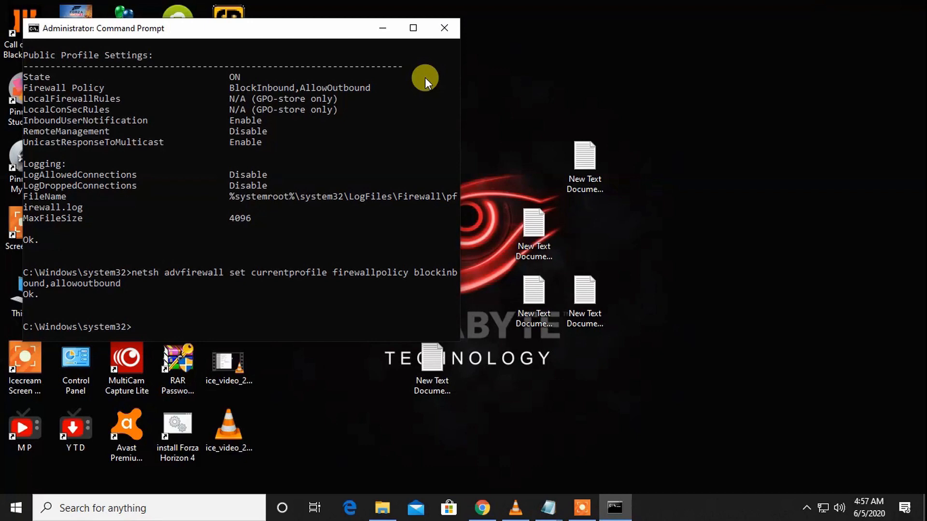